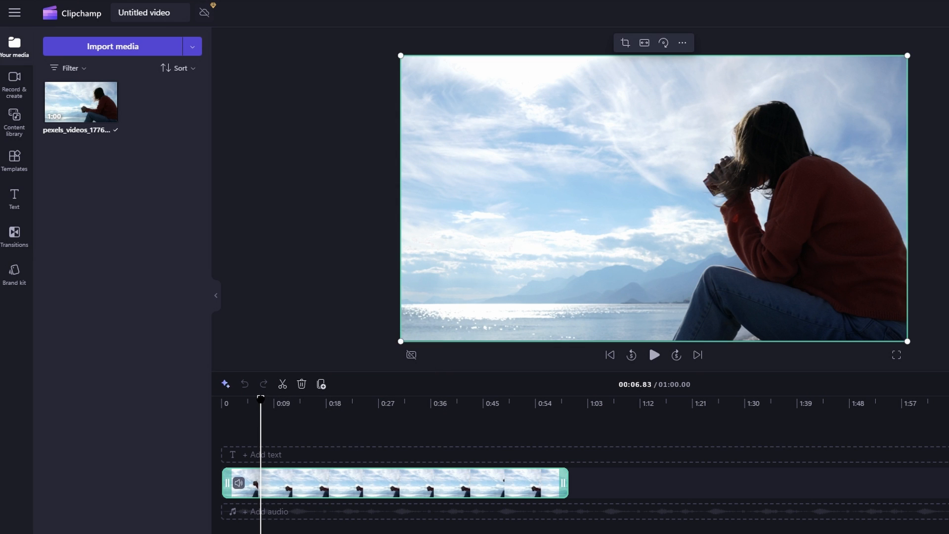
# Step: Trim the seaside clip's end so the video runs about 0:51 instead of one minute
pyautogui.click(450, 403)
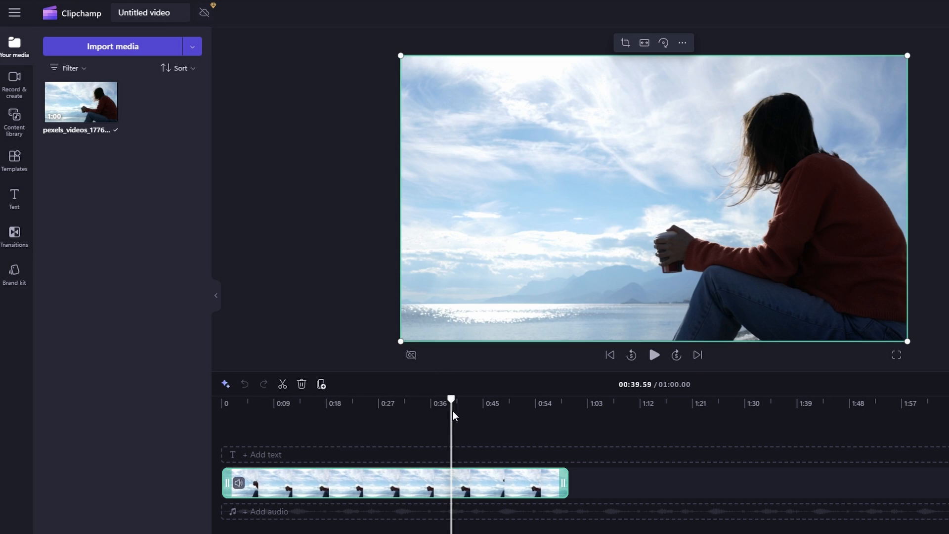
pyautogui.click(522, 402)
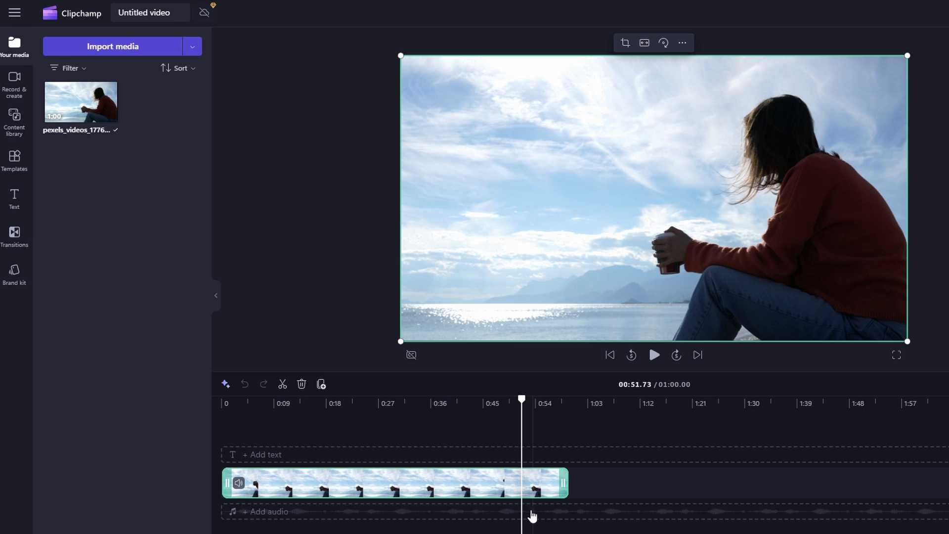
pyautogui.moveTo(522, 399); pyautogui.dragTo(506, 400)
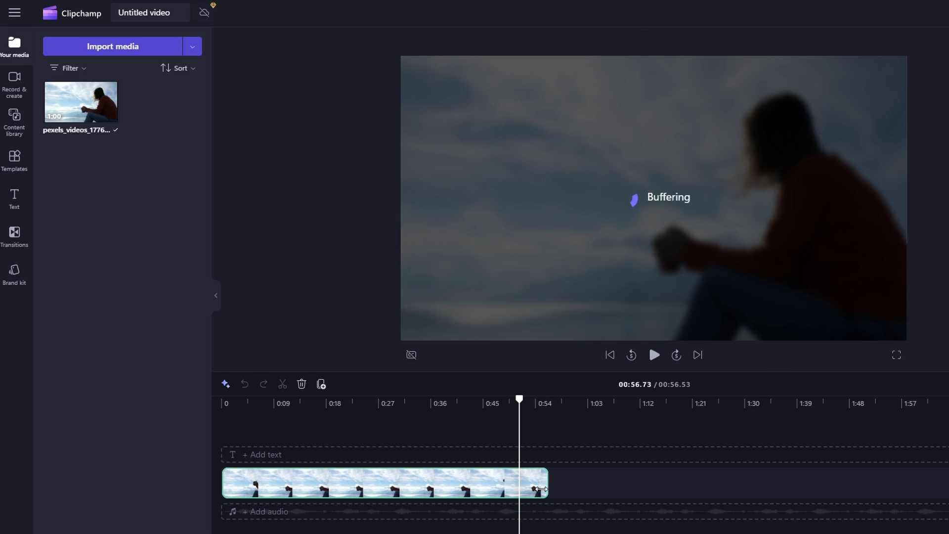
pyautogui.moveTo(546, 488); pyautogui.dragTo(519, 488)
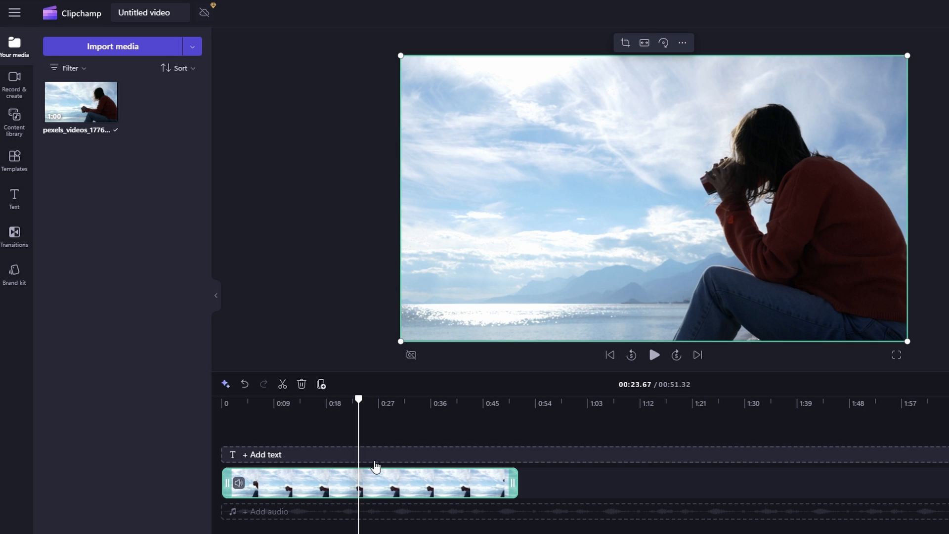
pyautogui.moveTo(282, 384)
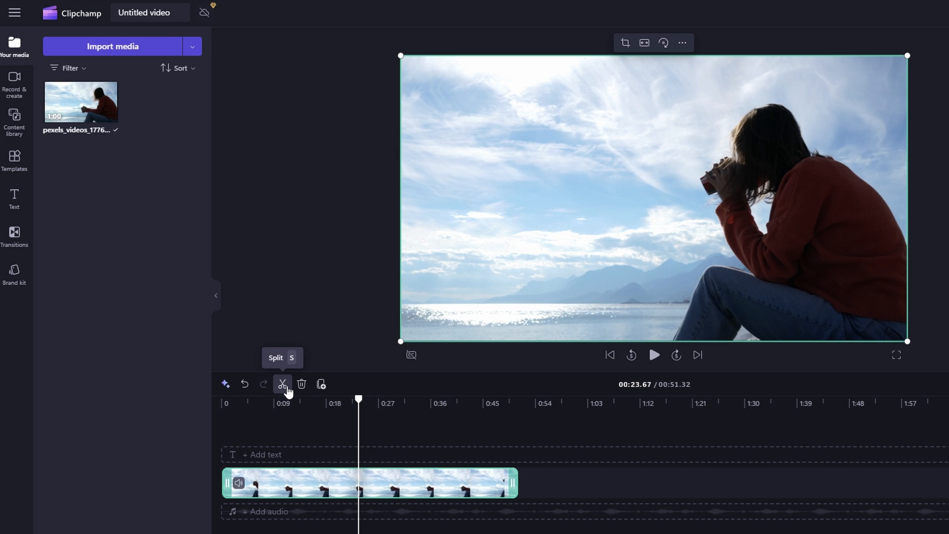
# Step: Split the clip at 0:23 and again at 0:34
pyautogui.click(282, 383)
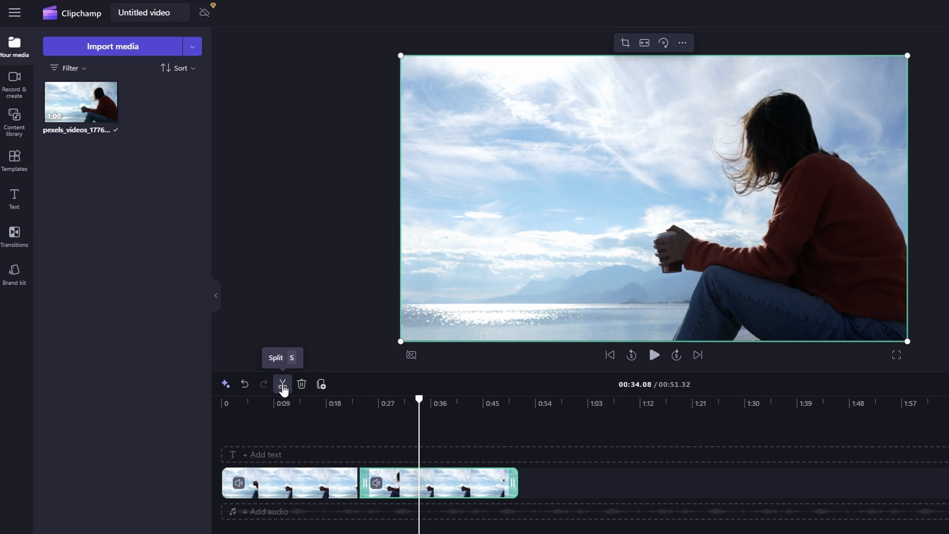
pyautogui.click(282, 384)
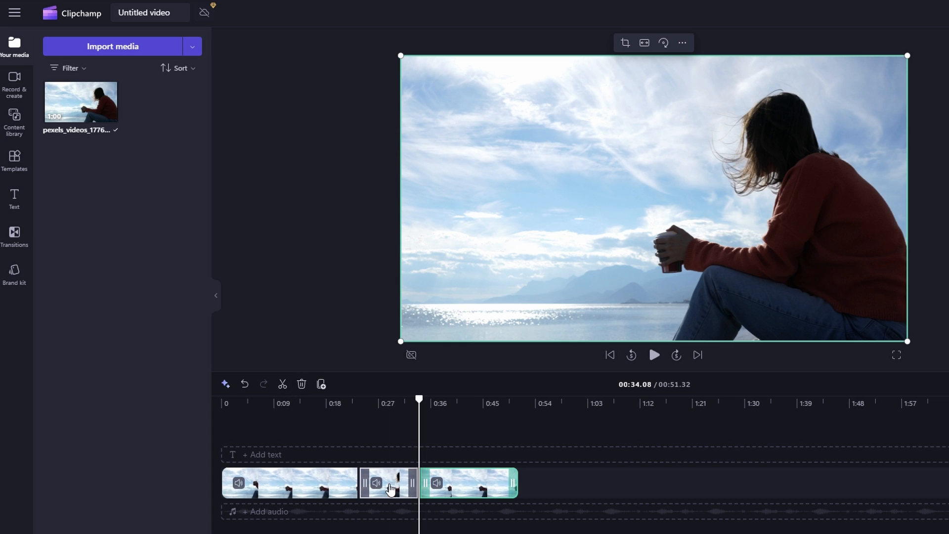
# Step: Delete the middle 0:23–0:34 piece, leaving a 40.91-second video
pyautogui.click(387, 482)
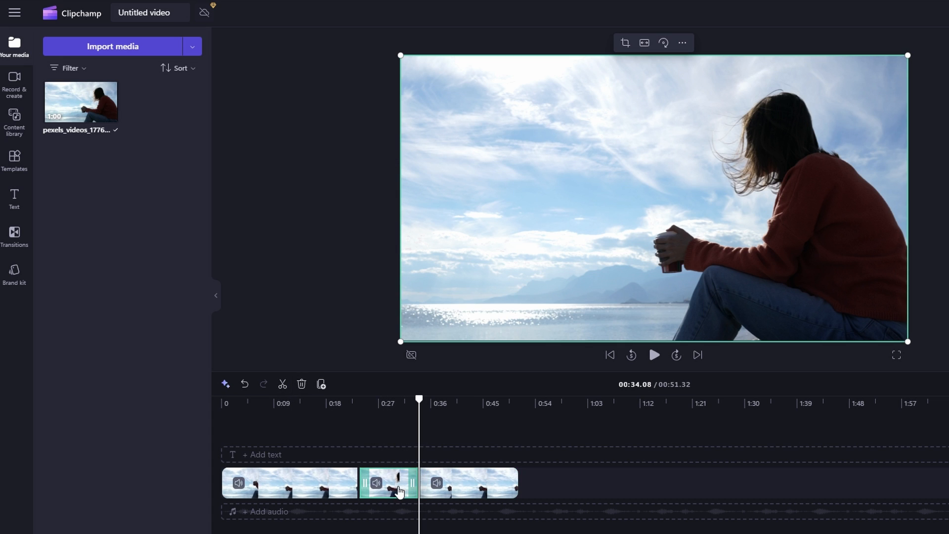
pyautogui.moveTo(376, 498)
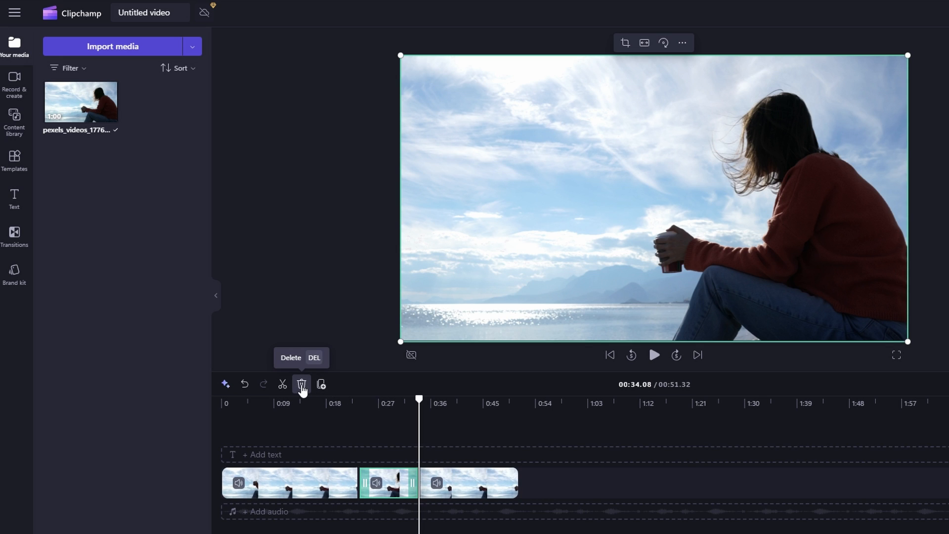
pyautogui.click(301, 384)
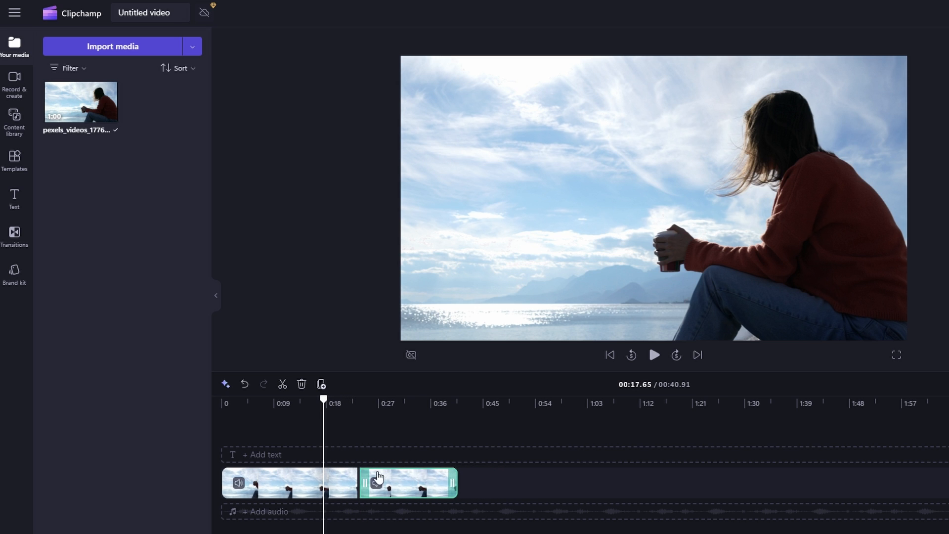
# Step: Show the Add transitions panel from the left sidebar
pyautogui.click(288, 482)
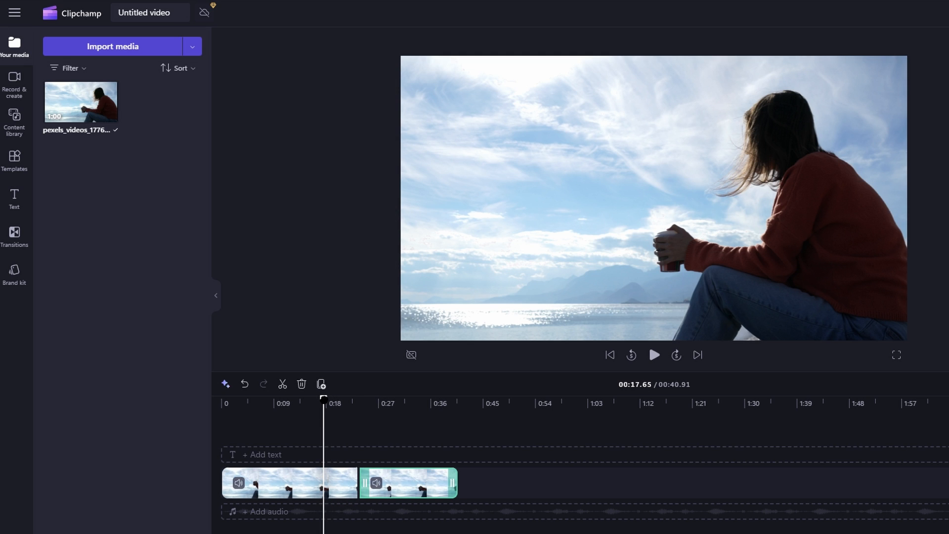
pyautogui.click(14, 235)
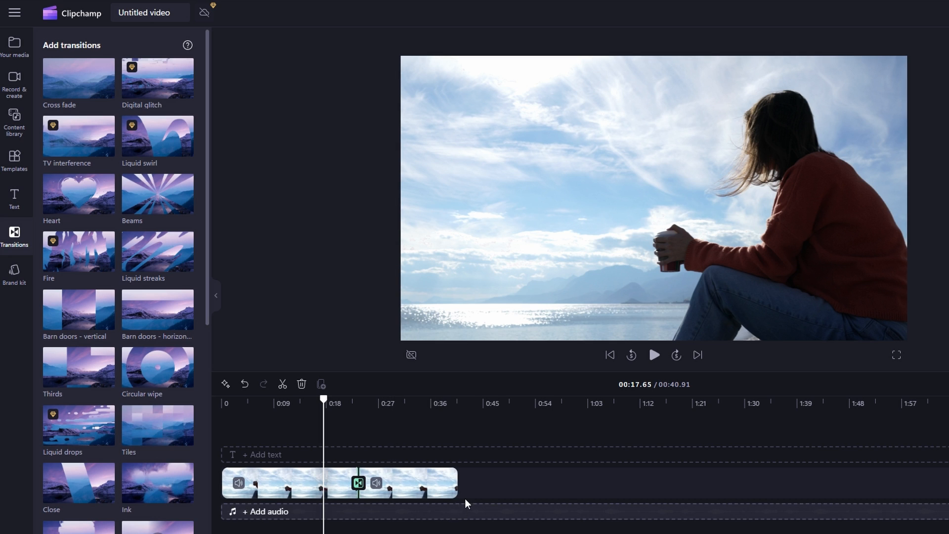
# Step: Play the edited video through the join between the two clips
pyautogui.click(653, 355)
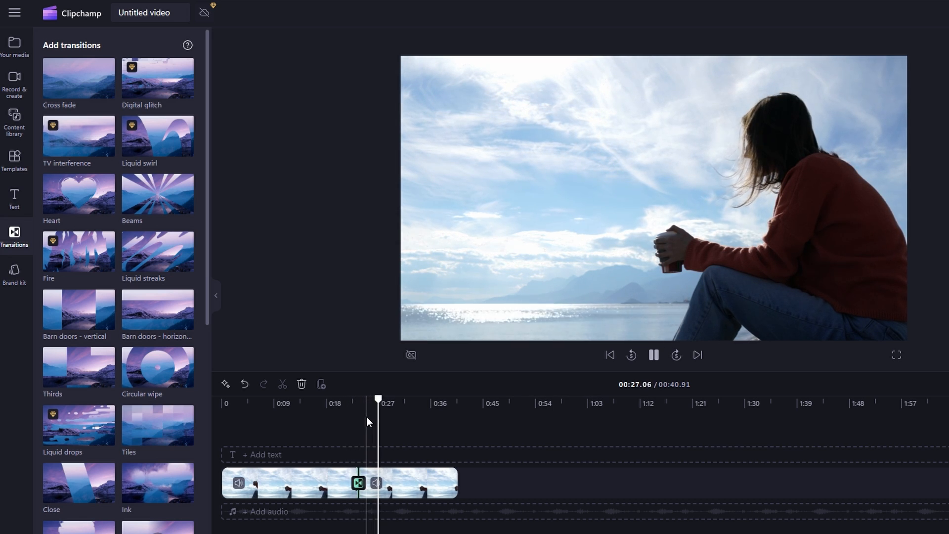
pyautogui.click(653, 354)
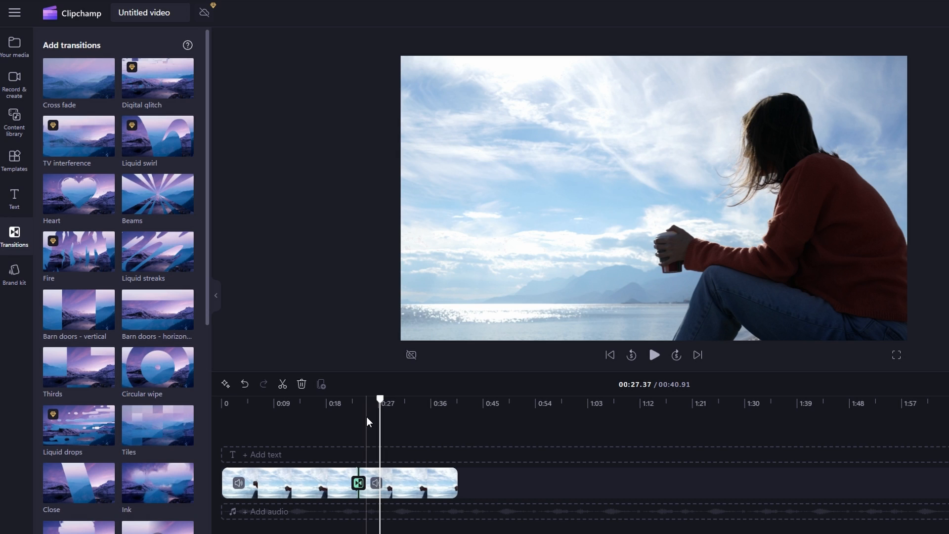